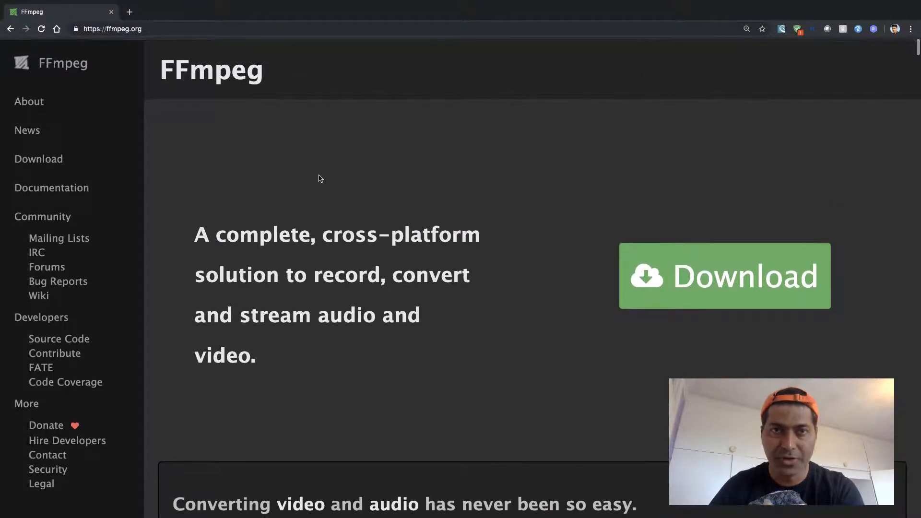
Look through the ffmpeg manual page and quit back to the shell prompt.
{"action": "scroll", "scroll_direction": "down", "scroll_amount": 3}
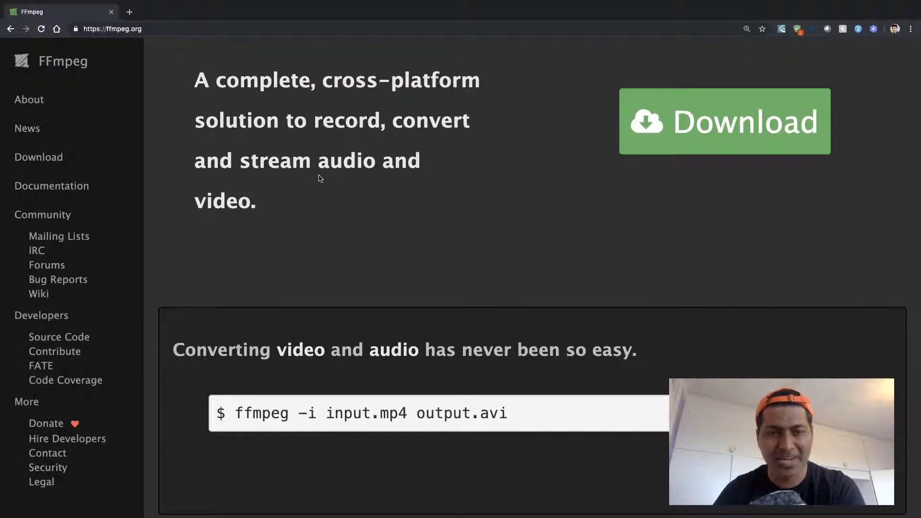
{"action": "mouse_move", "coordinate": [368, 271]}
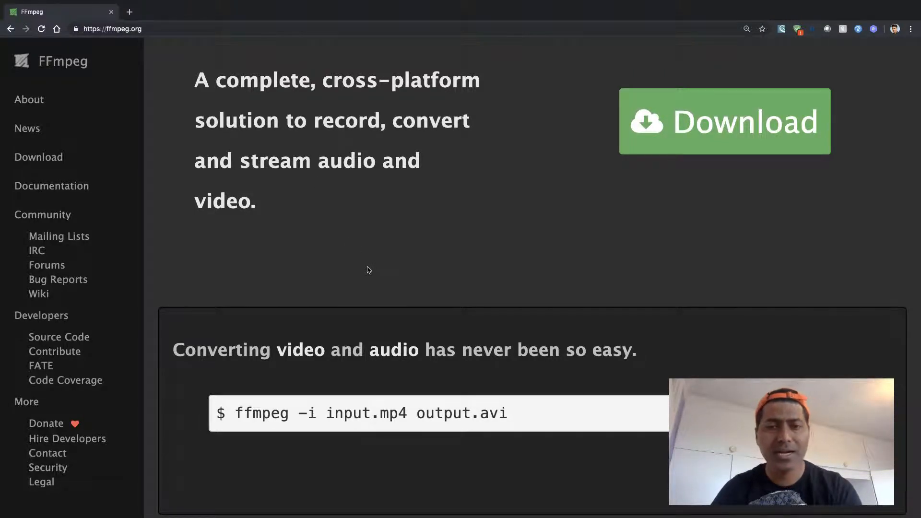
{"action": "scroll", "scroll_direction": "down", "scroll_amount": 3}
{"action": "type", "text": "man"}
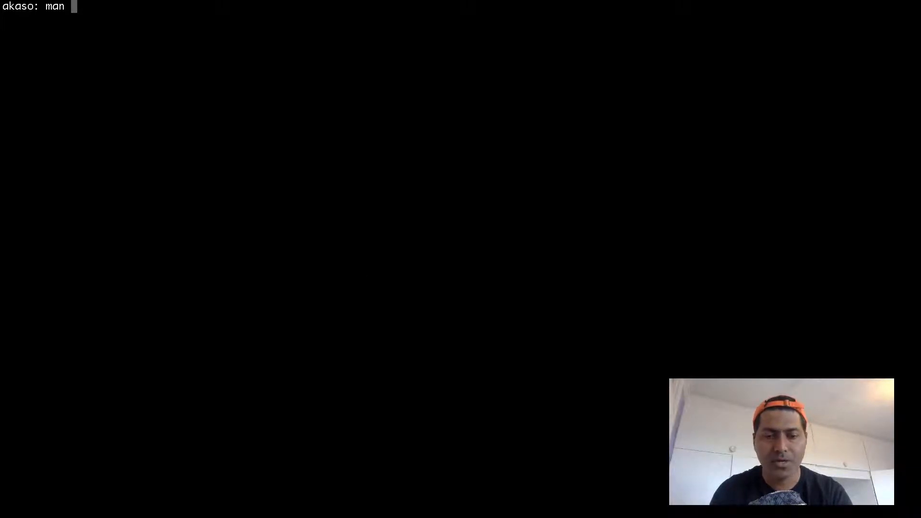
{"action": "type", "text": "ffm"}
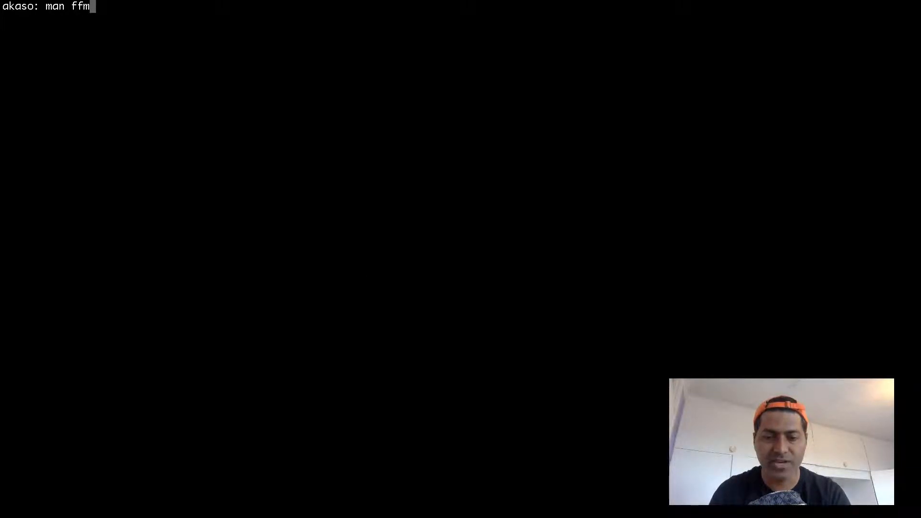
{"action": "type", "text": "peg"}
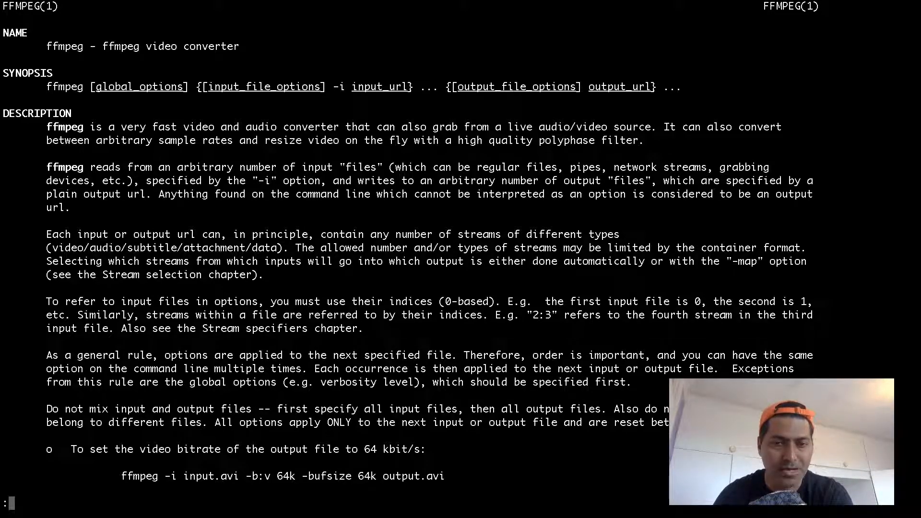
{"action": "scroll", "scroll_direction": "down", "scroll_amount": 3}
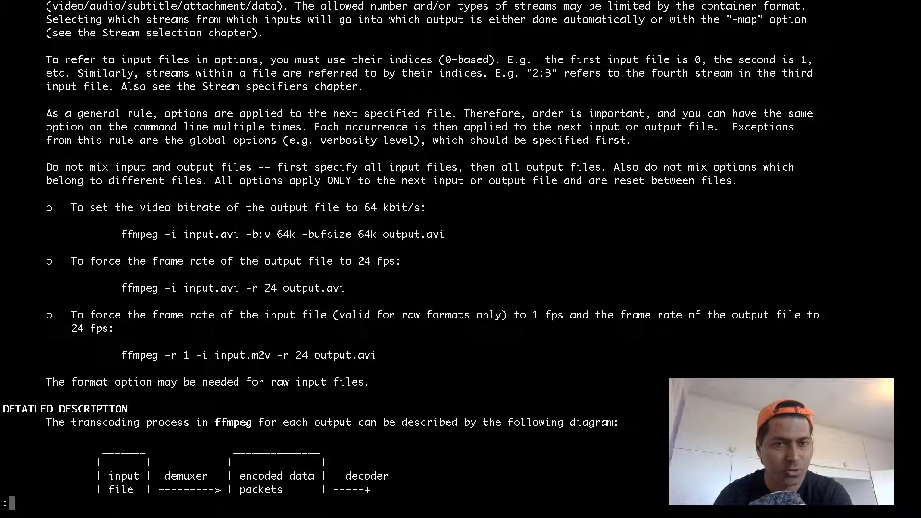
{"action": "scroll", "scroll_direction": "down", "scroll_amount": 3}
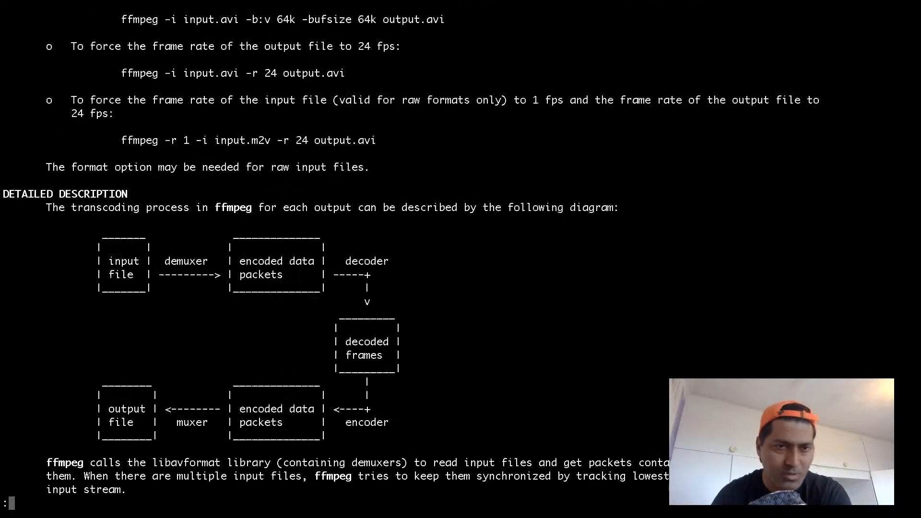
{"action": "scroll", "scroll_direction": "down", "scroll_amount": 3}
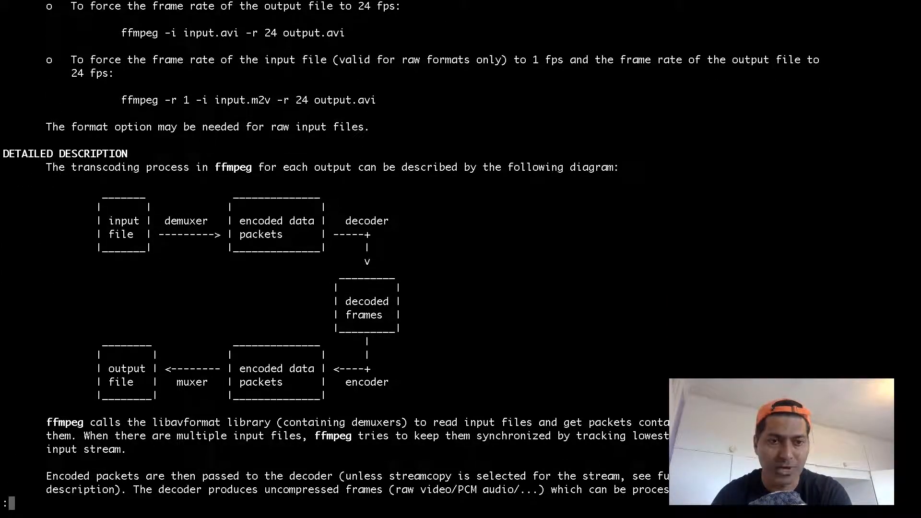
{"action": "key", "text": "q"}
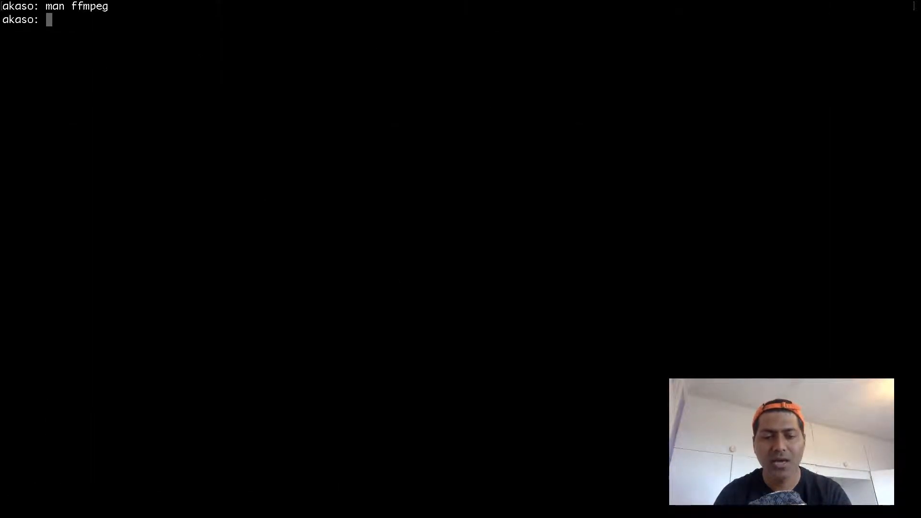
Draft the concat command on new.txt producing merged.MOV and check the clip list file.
{"action": "type", "text": "pw"}
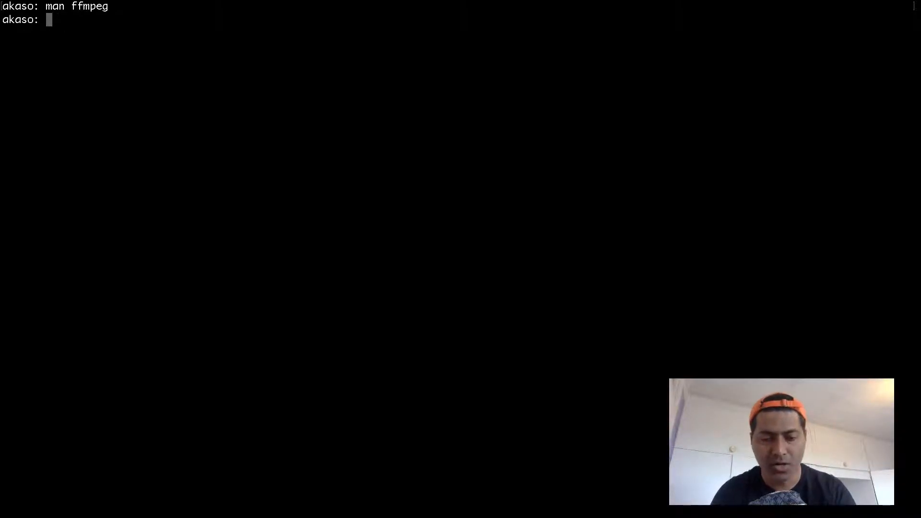
{"action": "type", "text": "ffmpeg -safe 0 -f concat -i new.txt -vcodec copy -acodec copy merged.MOV"}
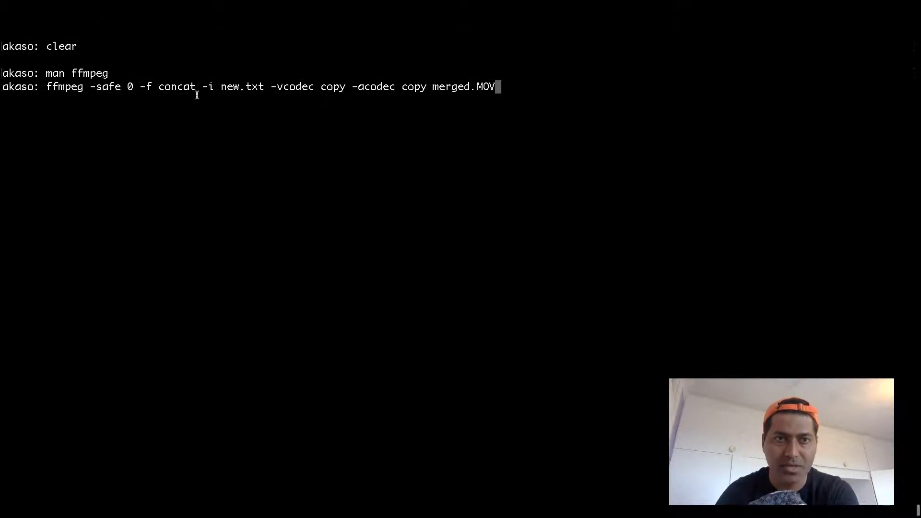
{"action": "mouse_move", "coordinate": [193, 95]}
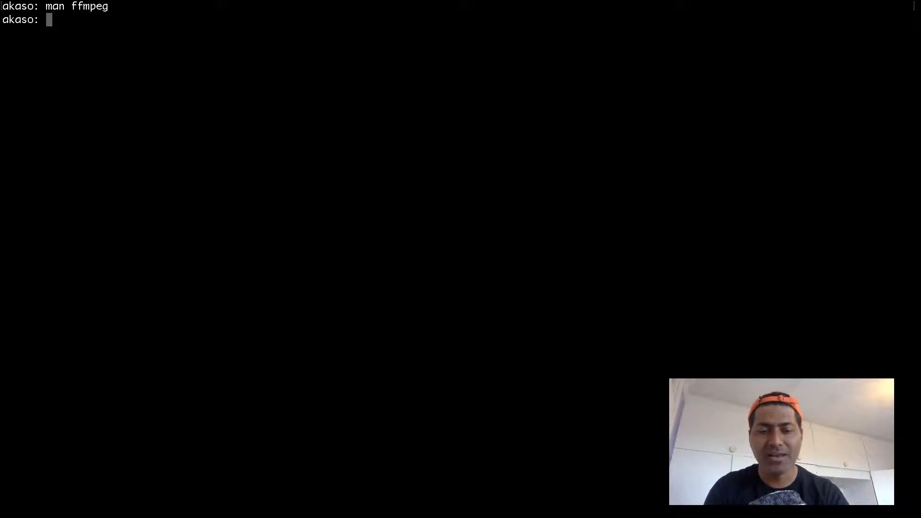
{"action": "type", "text": "emacs"}
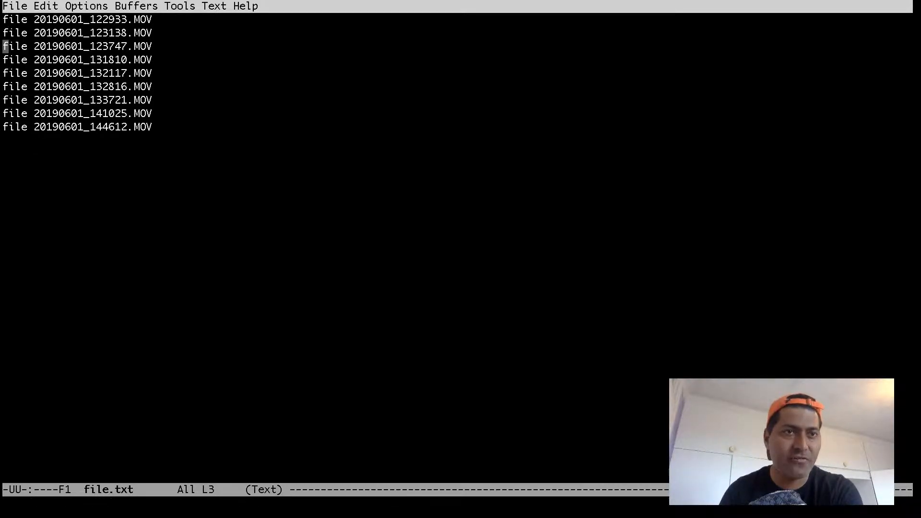
{"action": "key", "text": "Down"}
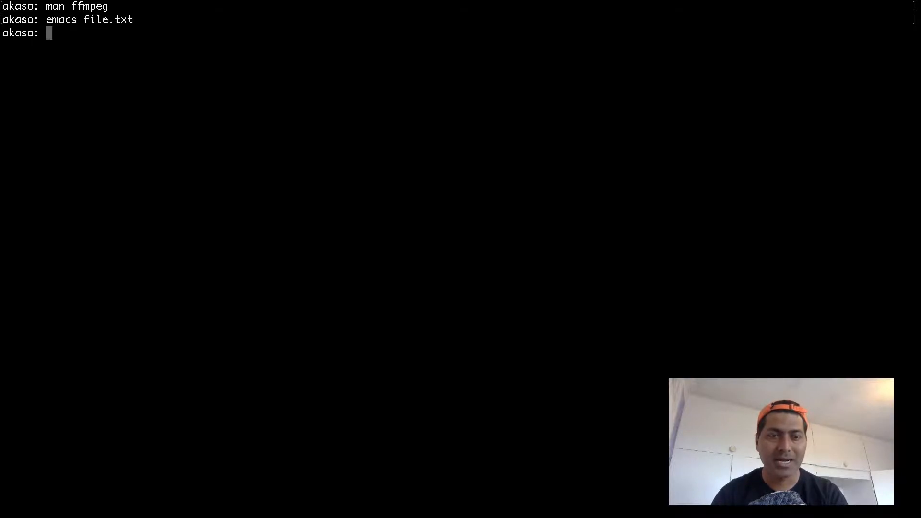
Run 'ffmpeg -safe 0 -f concat -i file.txt -vcodec copy -acodec copy merged_london_eye.MOV'.
{"action": "type", "text": "ffmpeg -safe 0 -f concat -i new.txt -vcodec copy -acodec copy merged.MOV"}
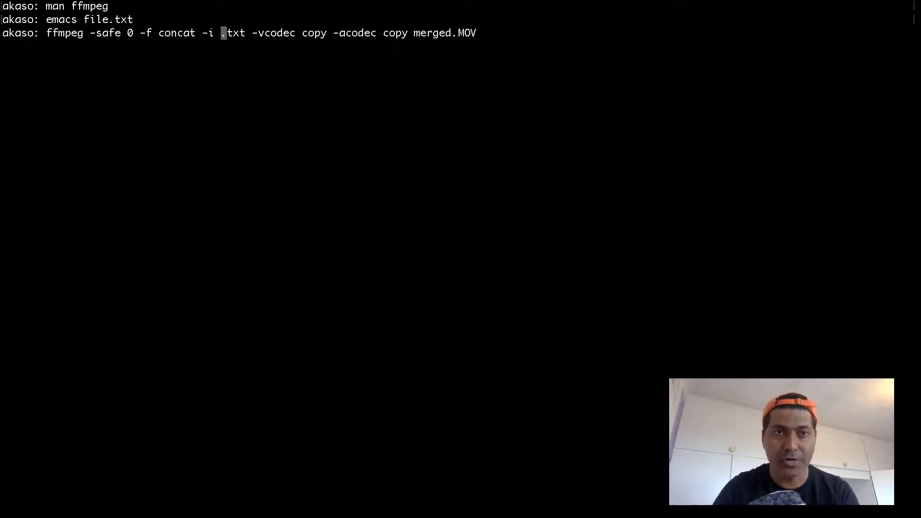
{"action": "type", "text": "file"}
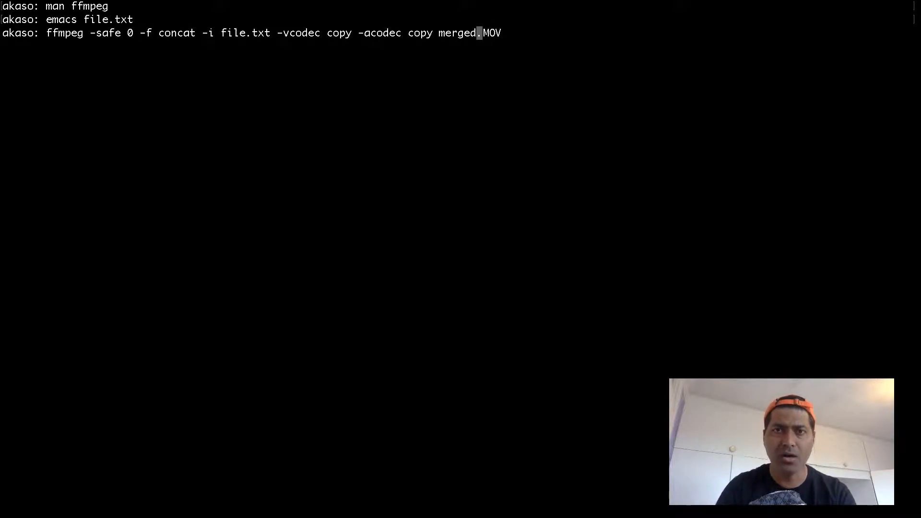
{"action": "key", "text": "BackSpace"}
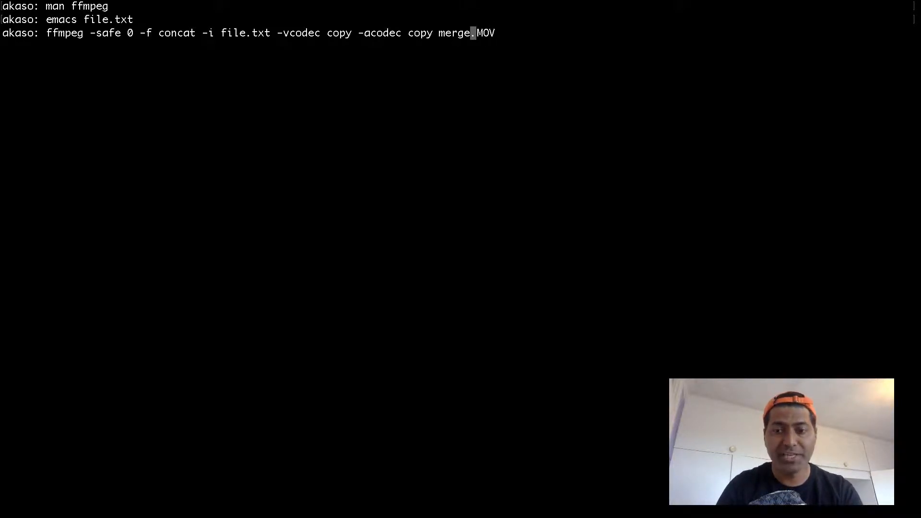
{"action": "type", "text": "d_"}
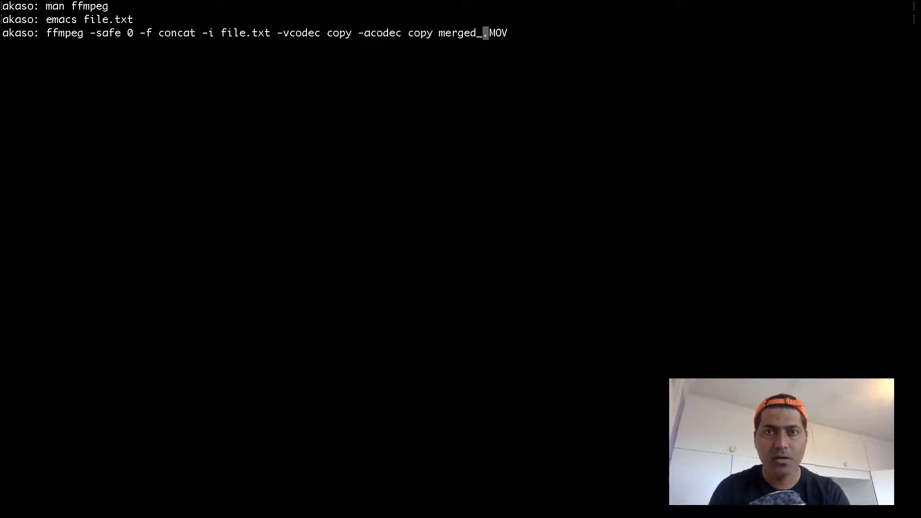
{"action": "type", "text": "london"}
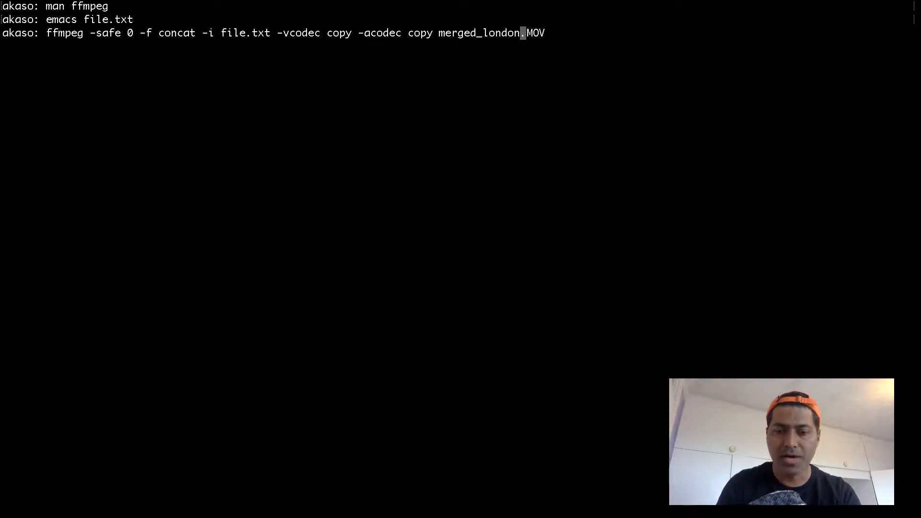
{"action": "type", "text": "_eye"}
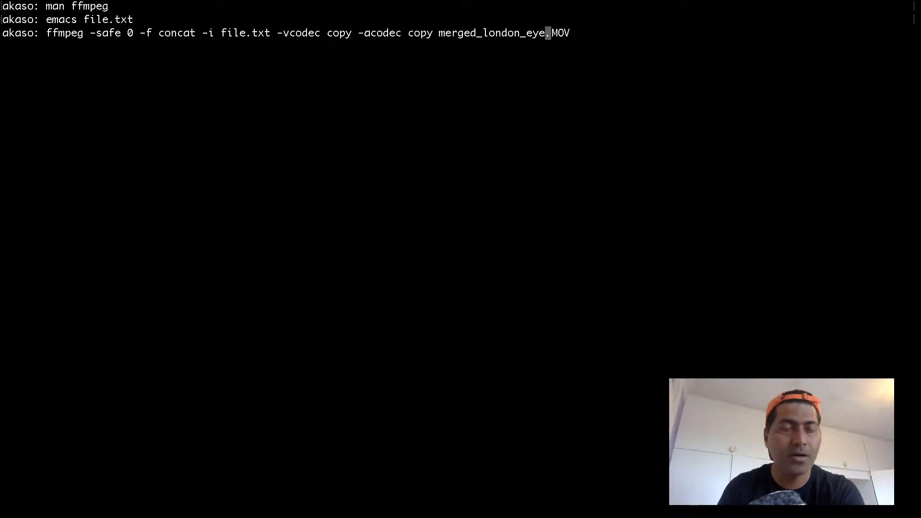
{"action": "key", "text": "Return"}
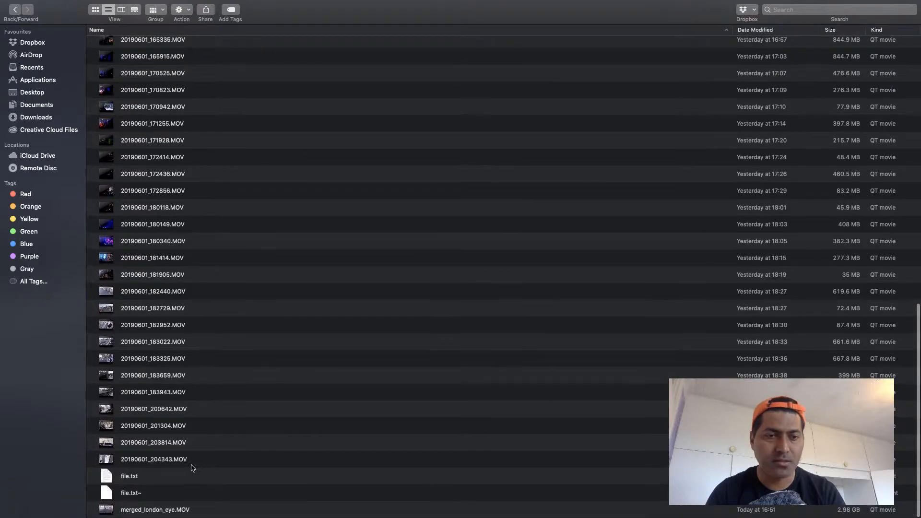
Select the new merged_london_eye.MOV at the bottom of the clips folder.
{"action": "left_click", "coordinate": [156, 509]}
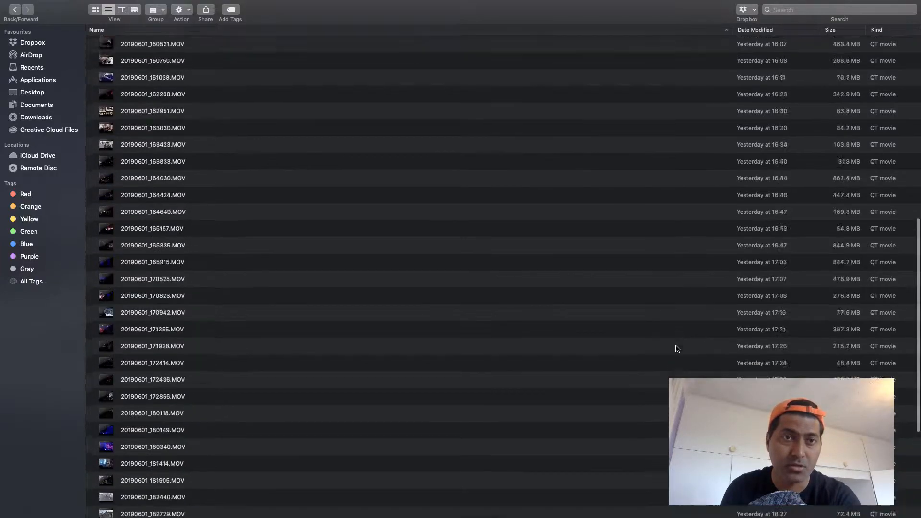
{"action": "scroll", "scroll_direction": "up", "scroll_amount": 3}
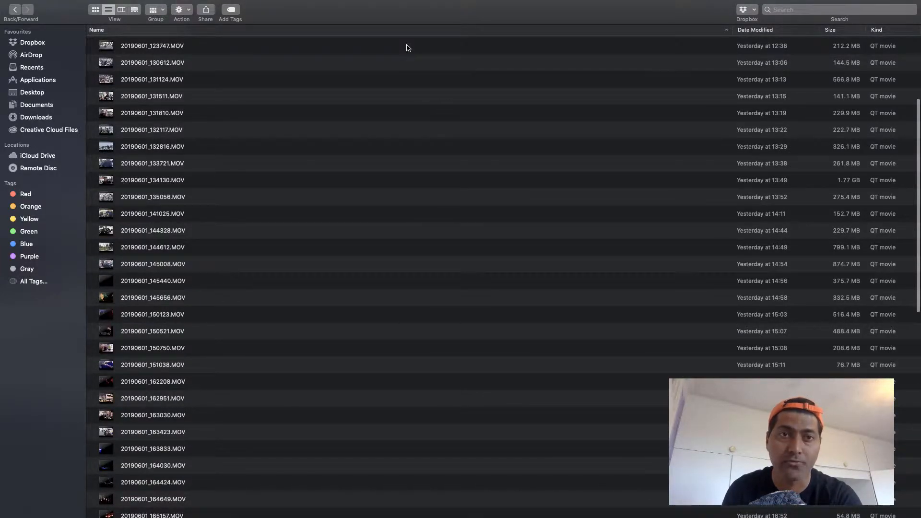
{"action": "scroll", "scroll_direction": "down", "scroll_amount": 3}
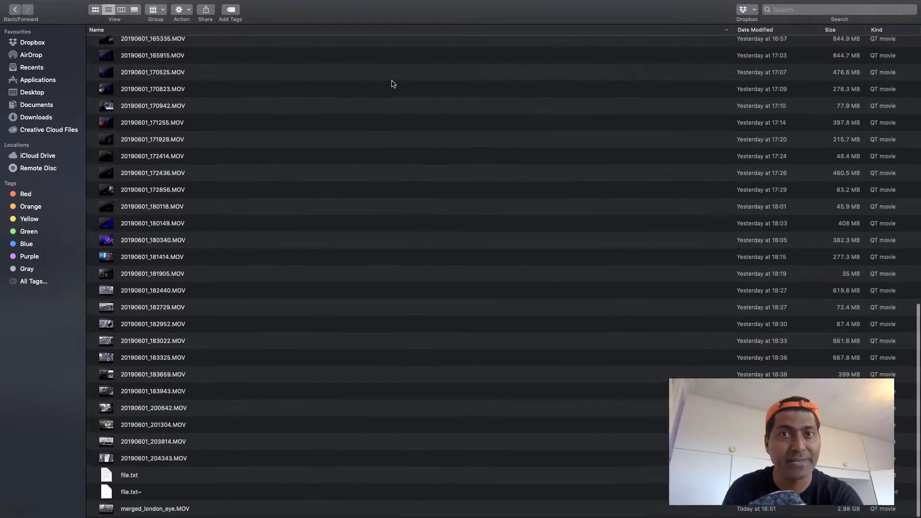
{"action": "left_click", "coordinate": [155, 510]}
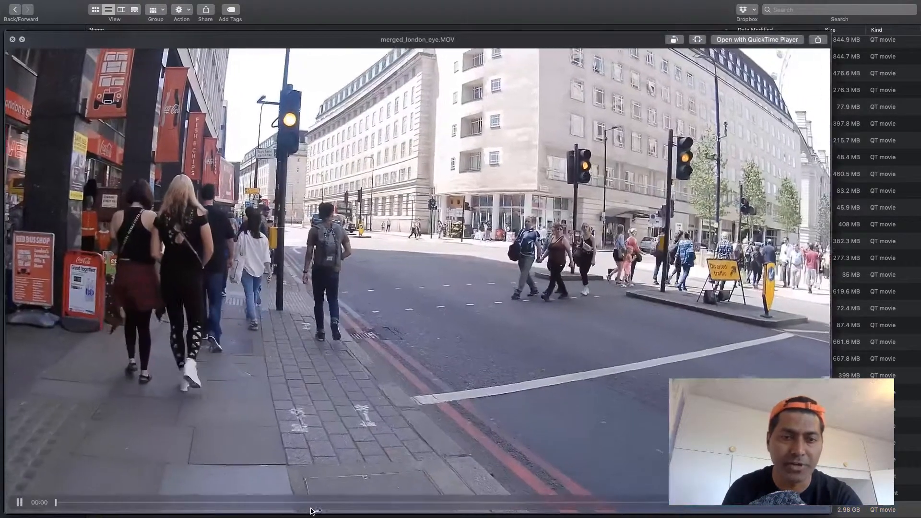
Scrub through the merged London street footage in Quick Look.
{"action": "left_click_drag", "start_coordinate": [54, 502], "coordinate": [339, 502]}
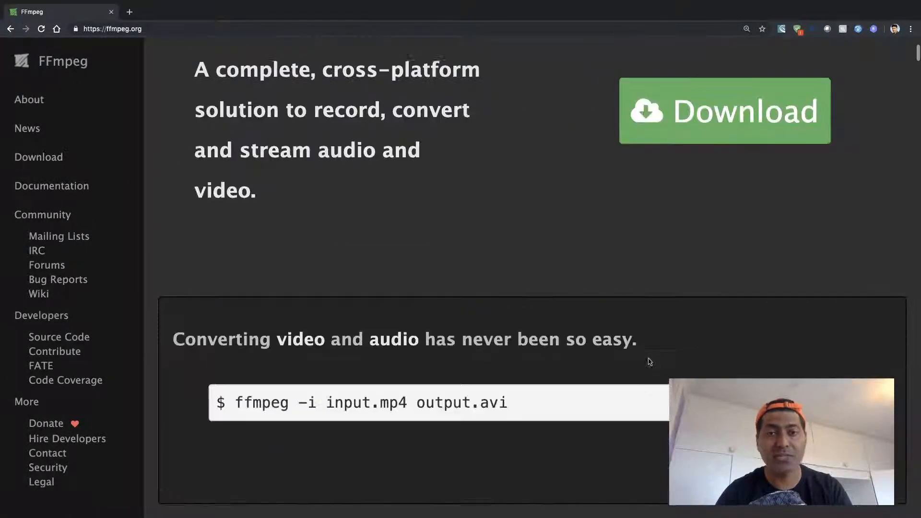
Scroll ffmpeg.org back to the top showing the title and download link.
{"action": "scroll", "scroll_direction": "up", "scroll_amount": 3}
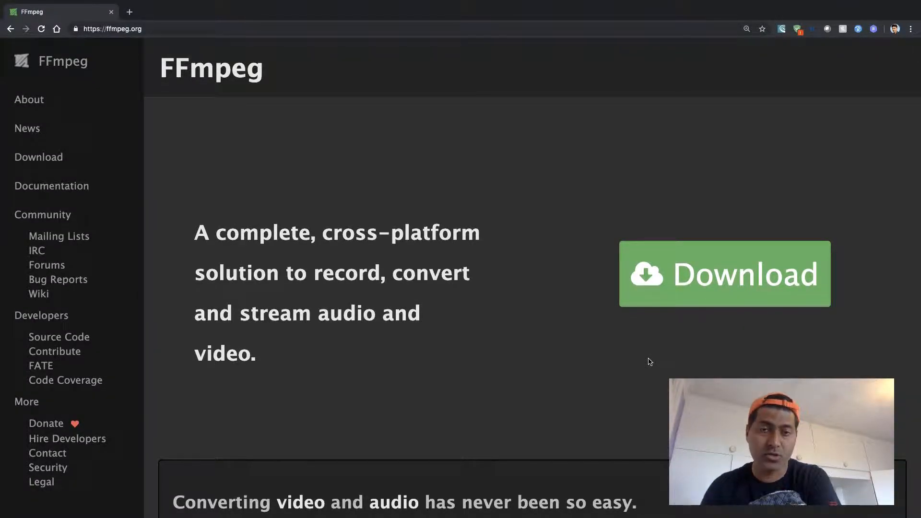